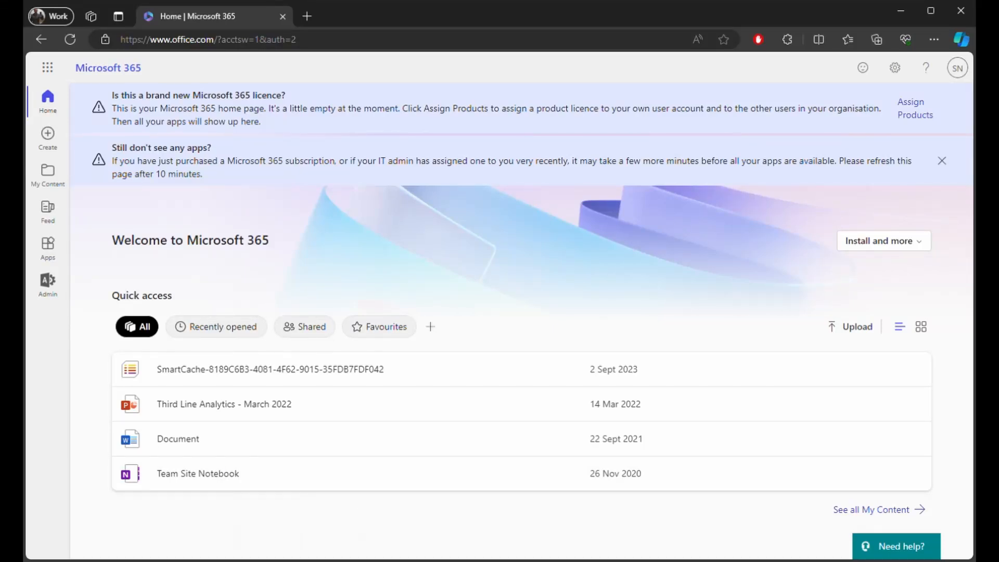
mouse_move(47, 285)
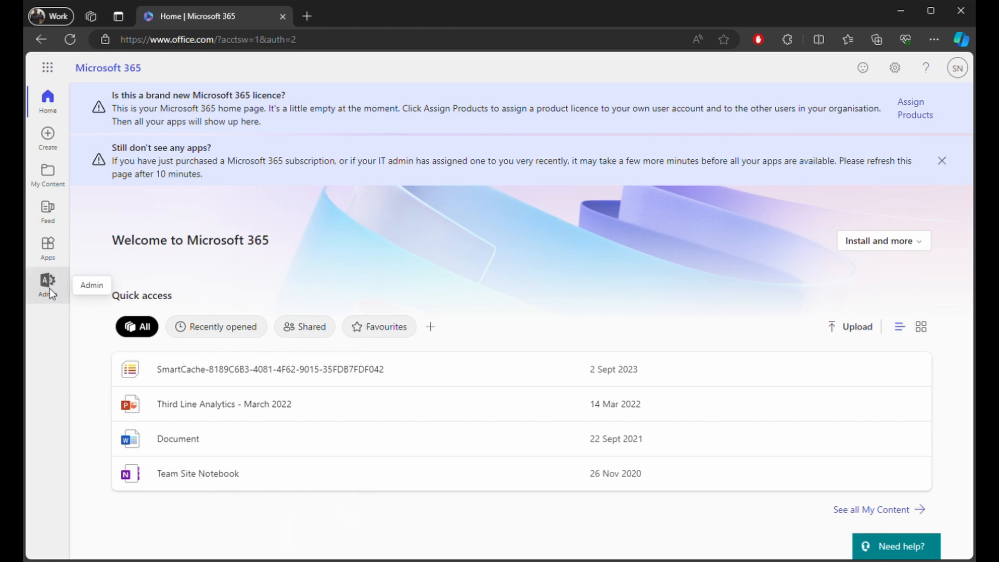
Step: Go to the Microsoft 365 admin center and launch the Microsoft Defender security portal
left_click(46, 286)
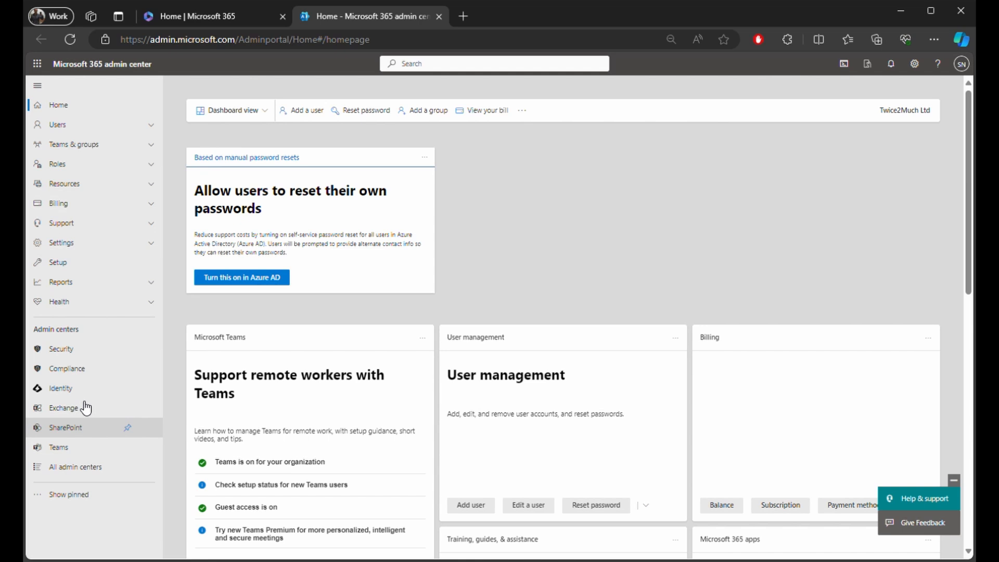
left_click(62, 349)
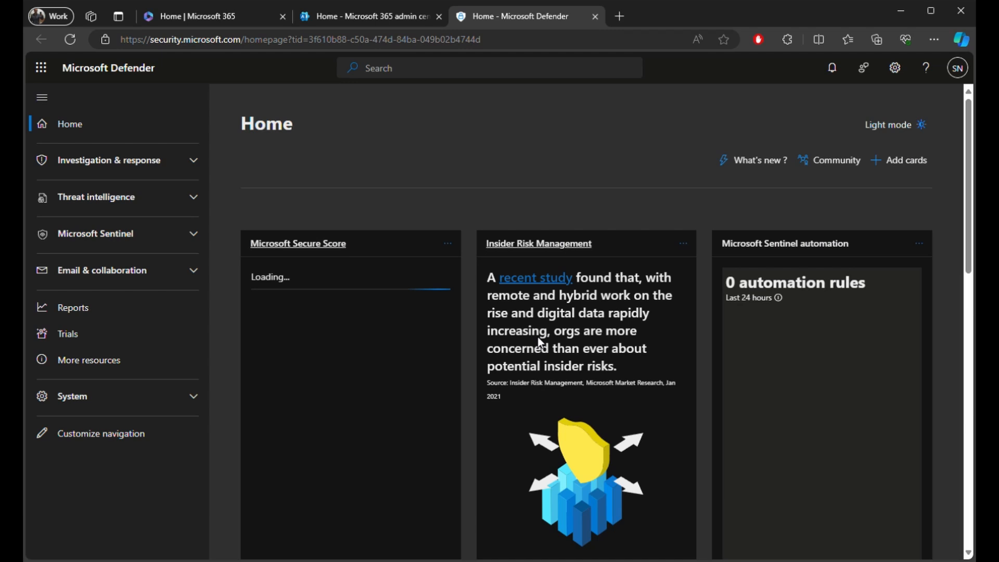
Step: Navigate Email & collaboration > Policies & rules > Threat policies to reach anti-spam policies
left_click(102, 270)
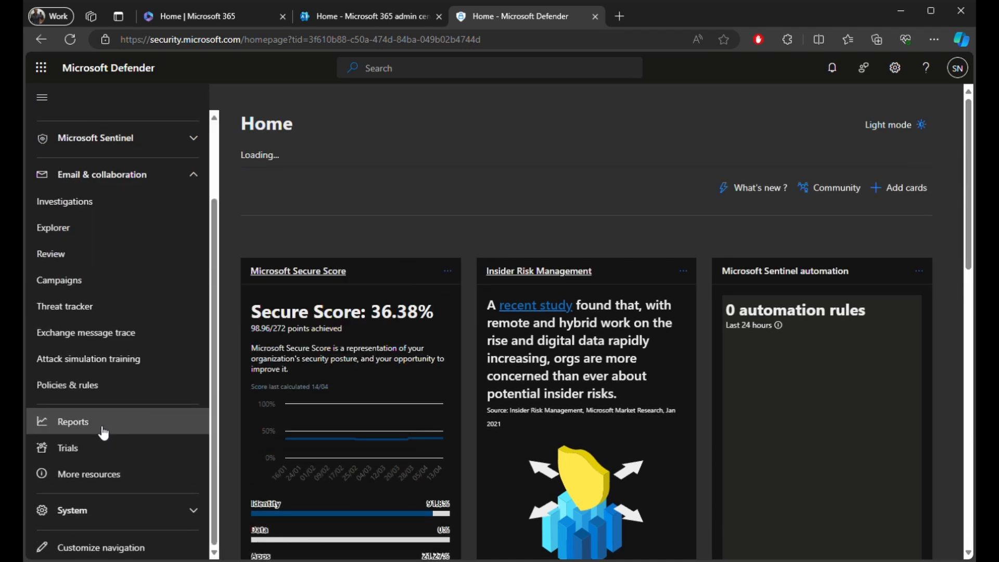
left_click(68, 384)
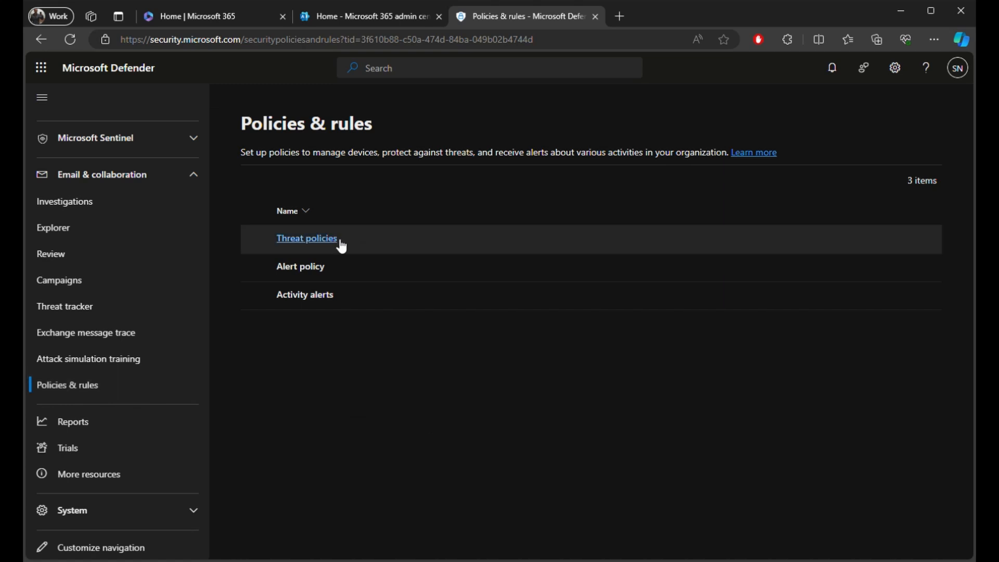
left_click(306, 238)
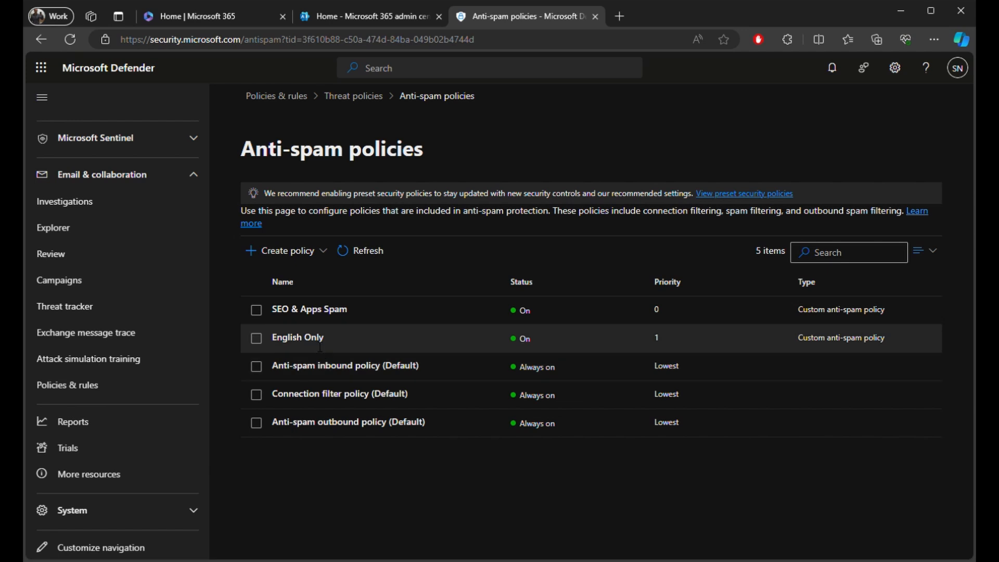
Step: Open the English Only policy and edit its spam threshold and properties
left_click(298, 337)
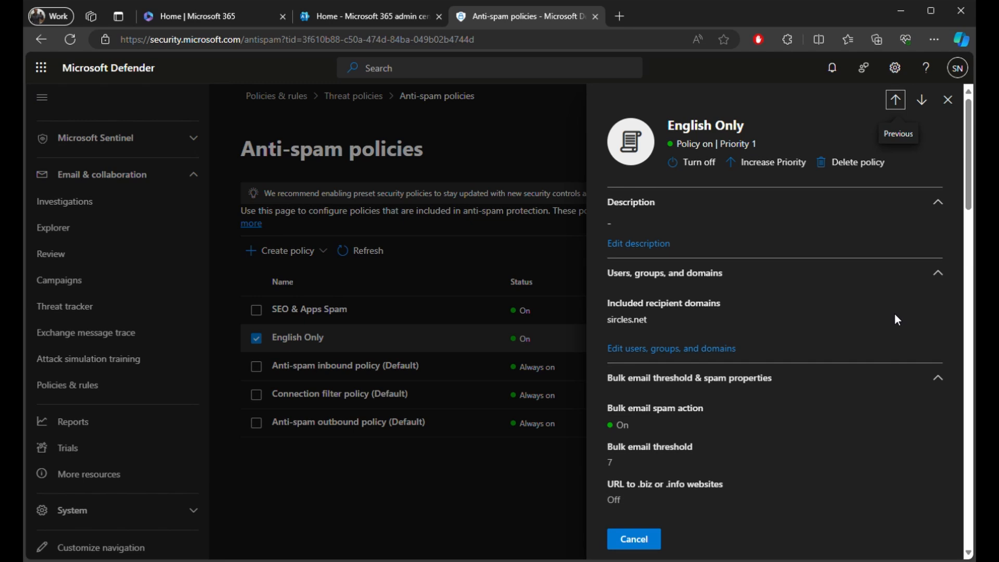
scroll("down", 3)
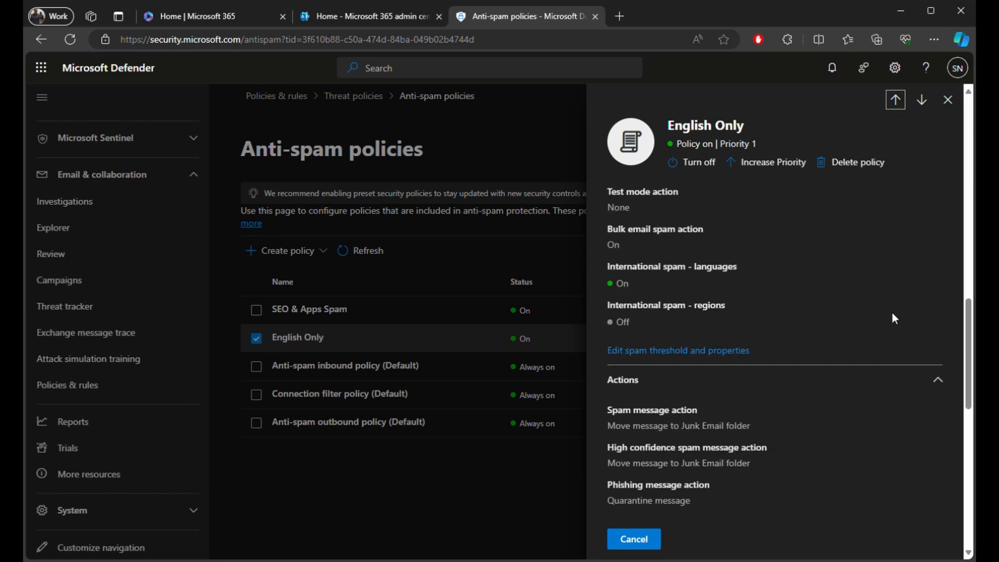
left_click(677, 350)
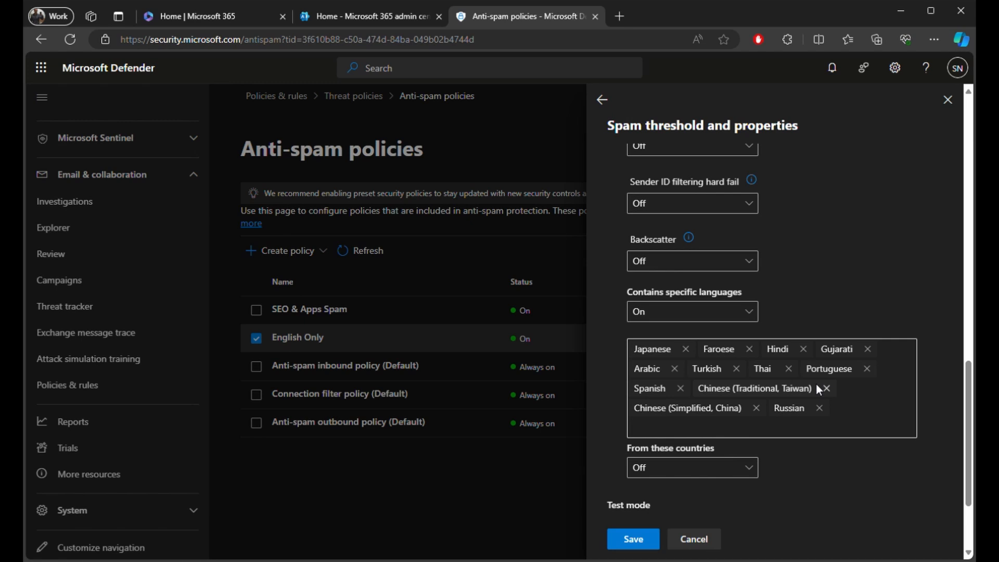
mouse_move(877, 401)
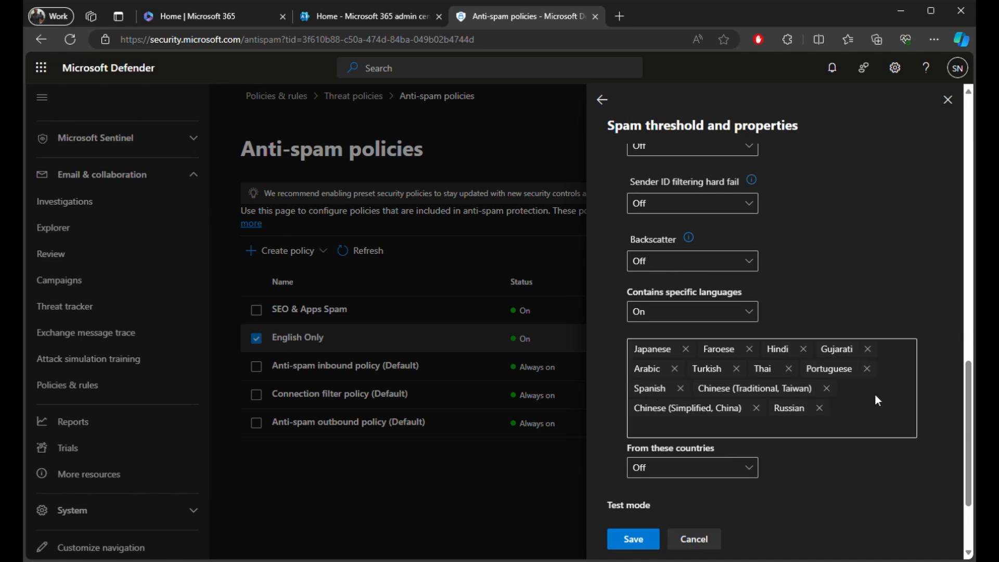
mouse_move(889, 452)
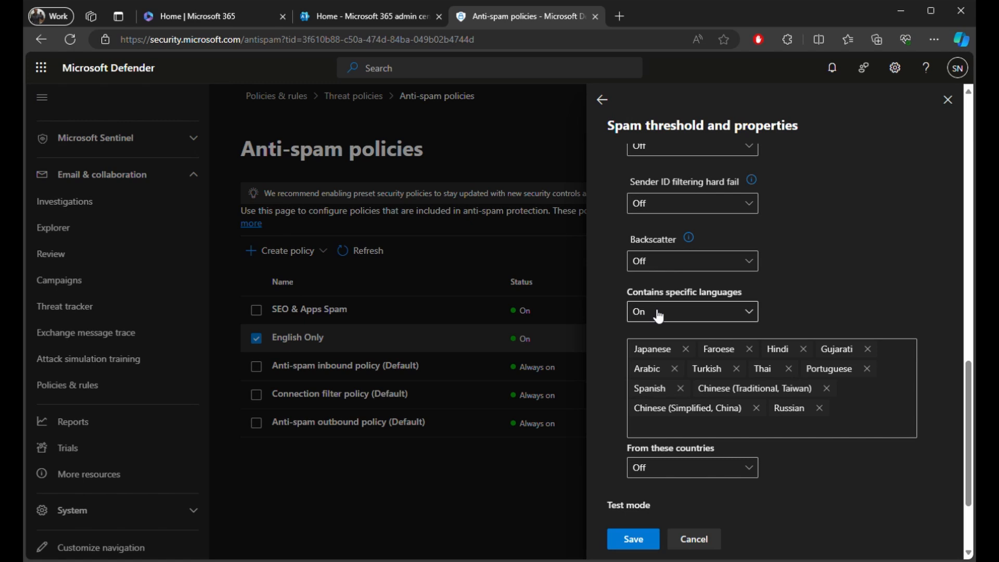
left_click(692, 311)
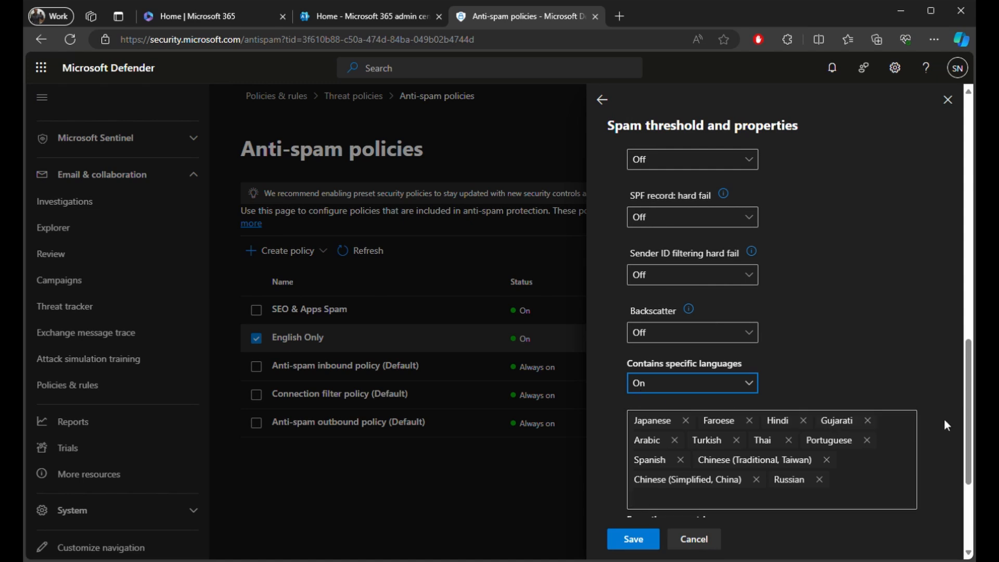
scroll("down", 3)
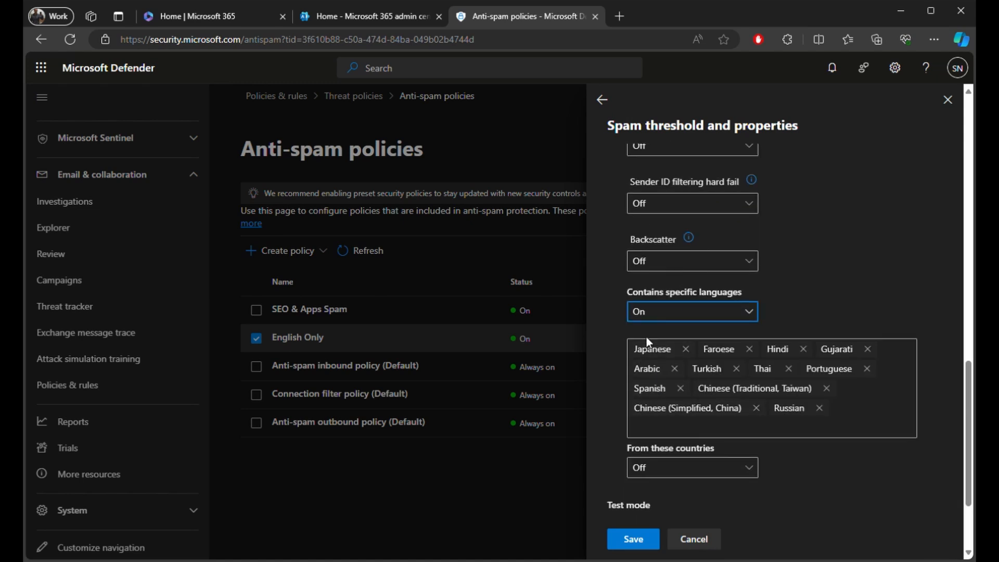
scroll("down", 3)
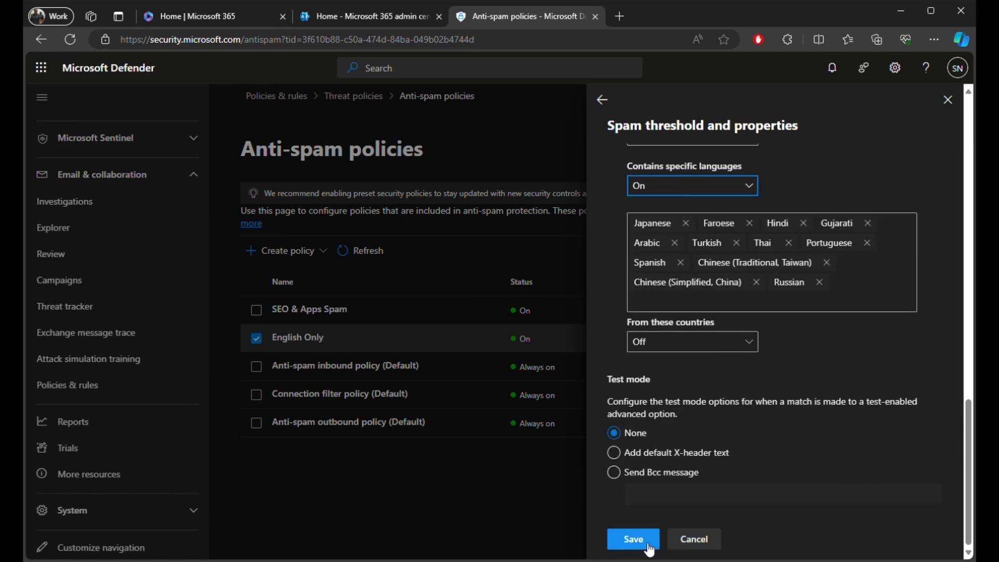
mouse_move(693, 538)
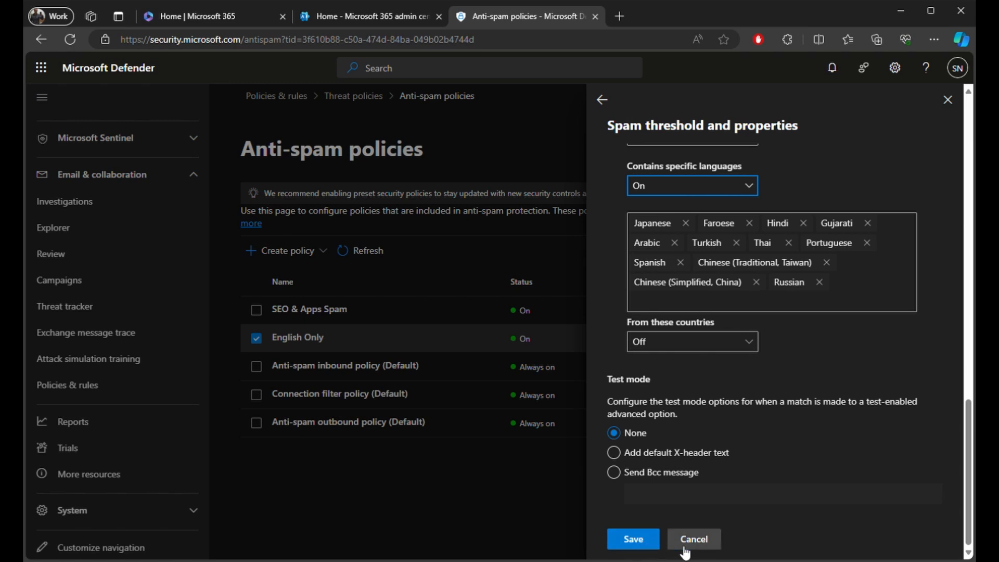